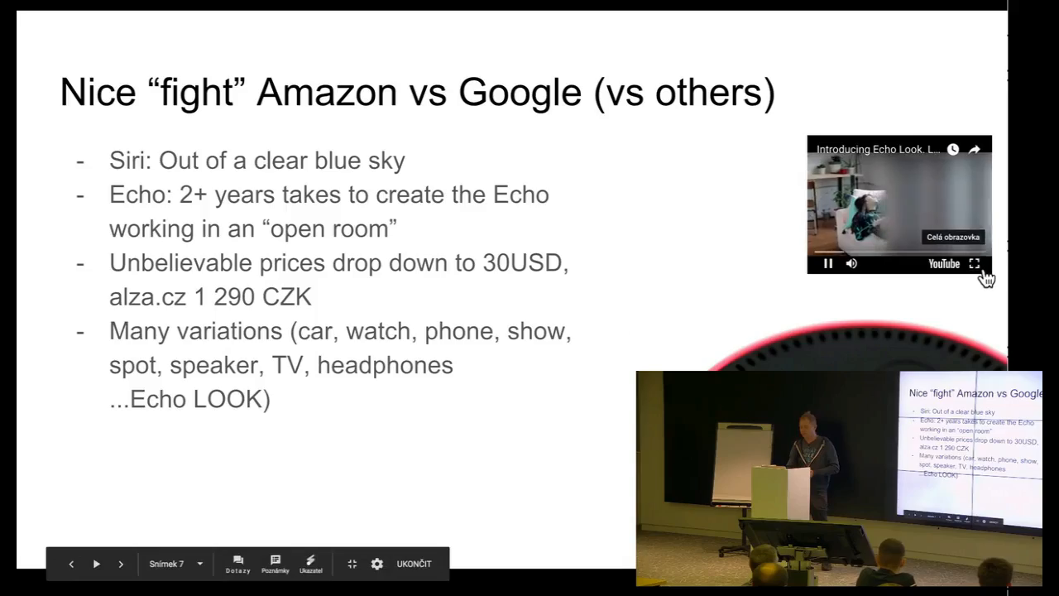
Pause the embedded Echo Look video on the Amazon vs Google slide.
click(977, 264)
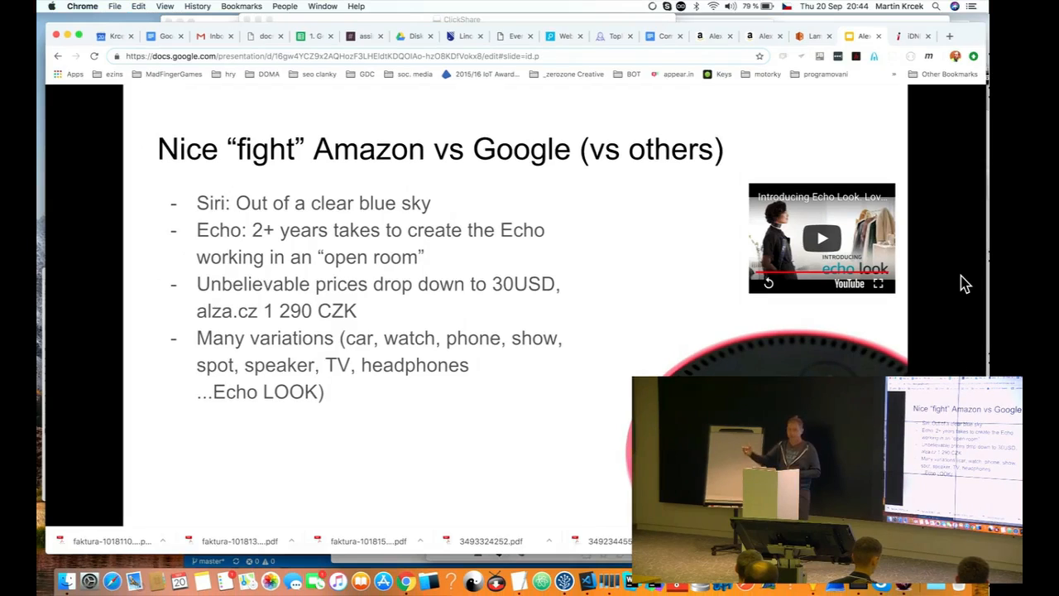
mouse_move(414, 371)
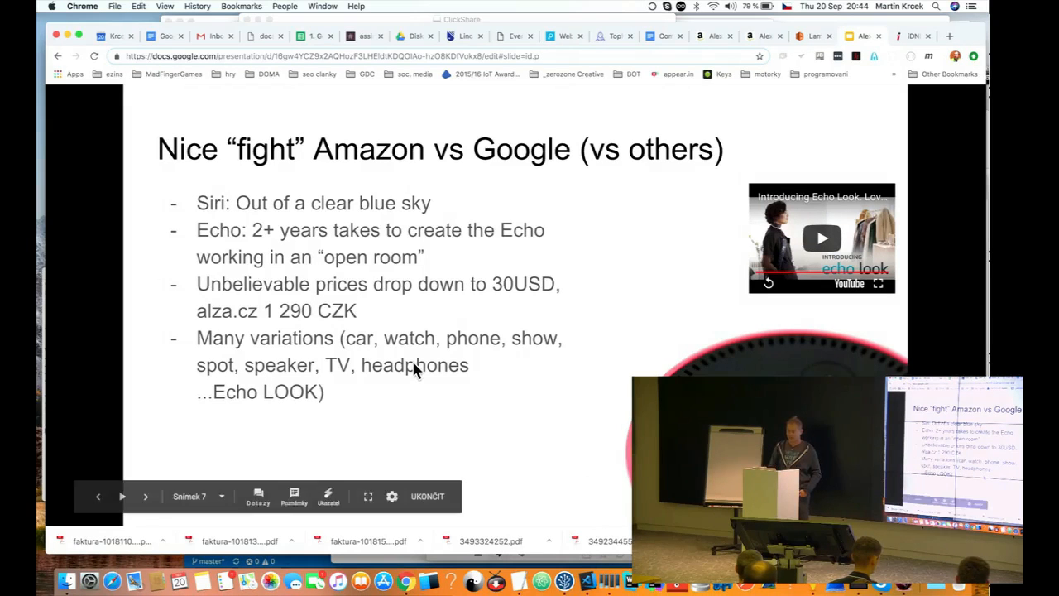
mouse_move(794, 239)
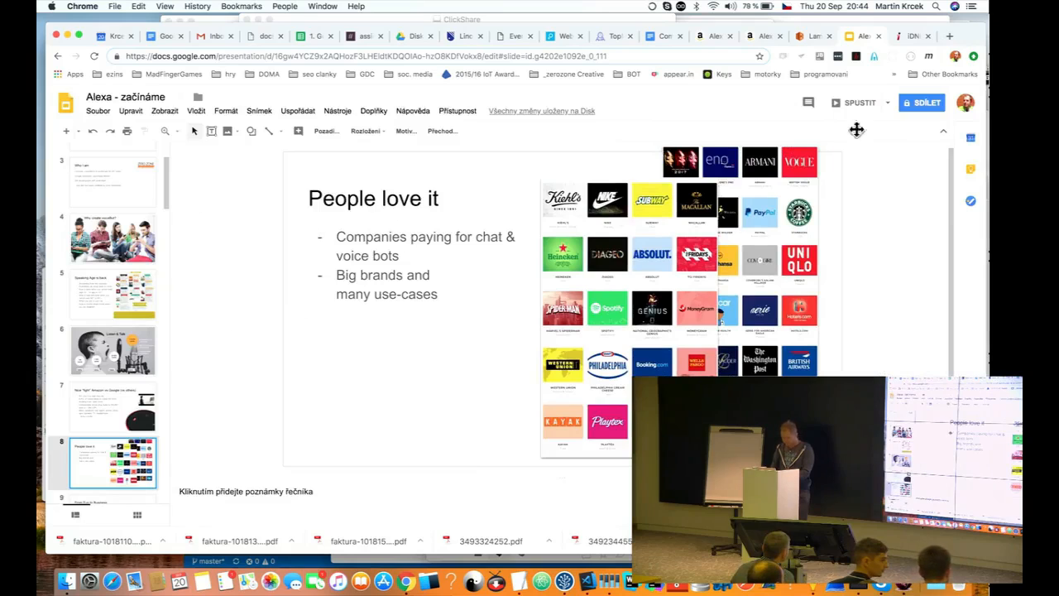
Start presenting and advance to the 'Coding “VIP” part' section slide.
click(861, 103)
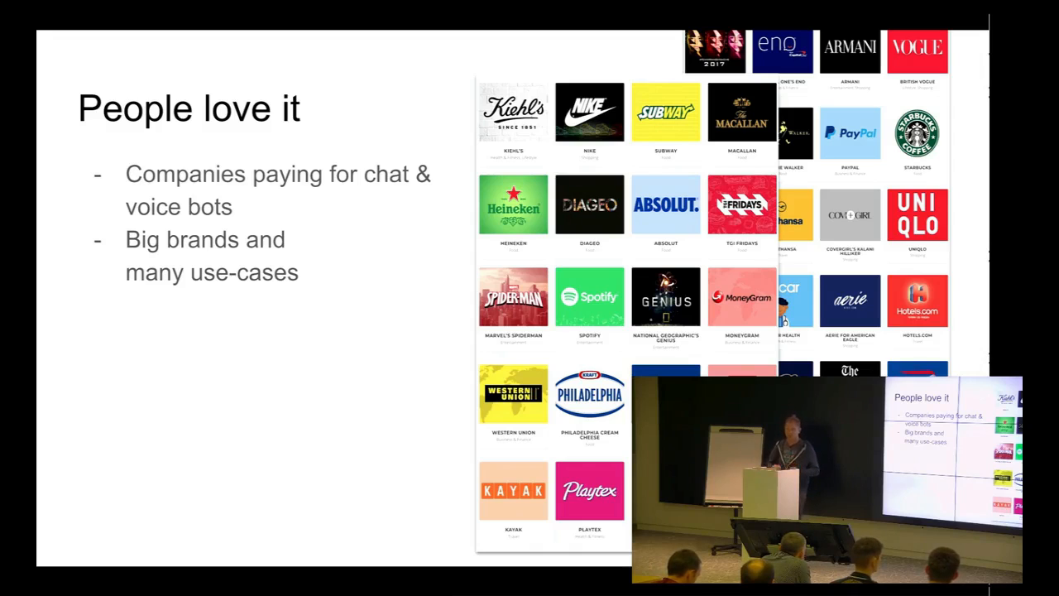
key(Right)
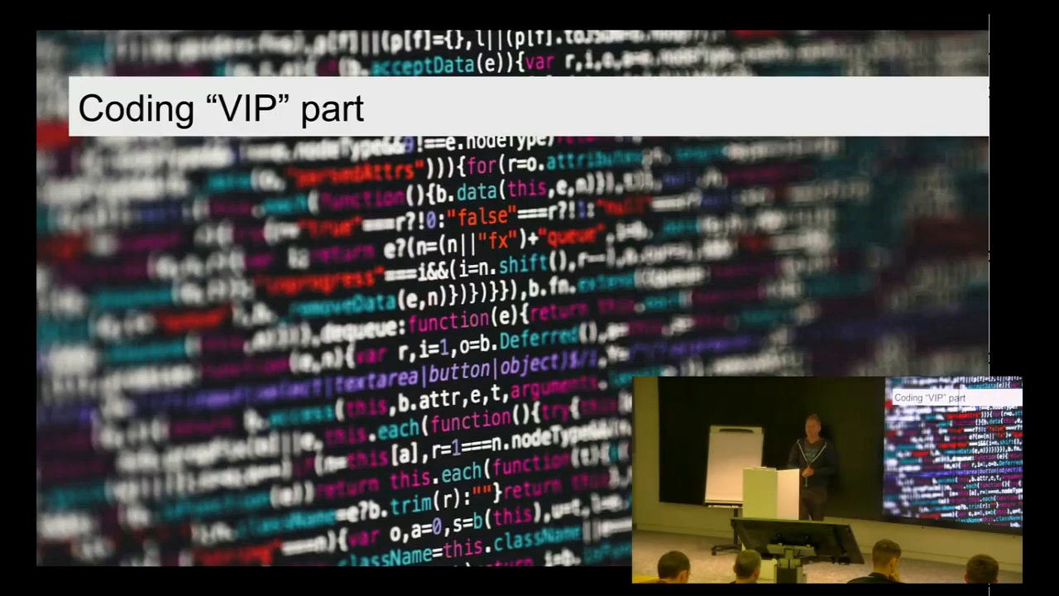
Advance to the Skill Interface 'New Skill' slide for Greeting Bot.
key(Right)
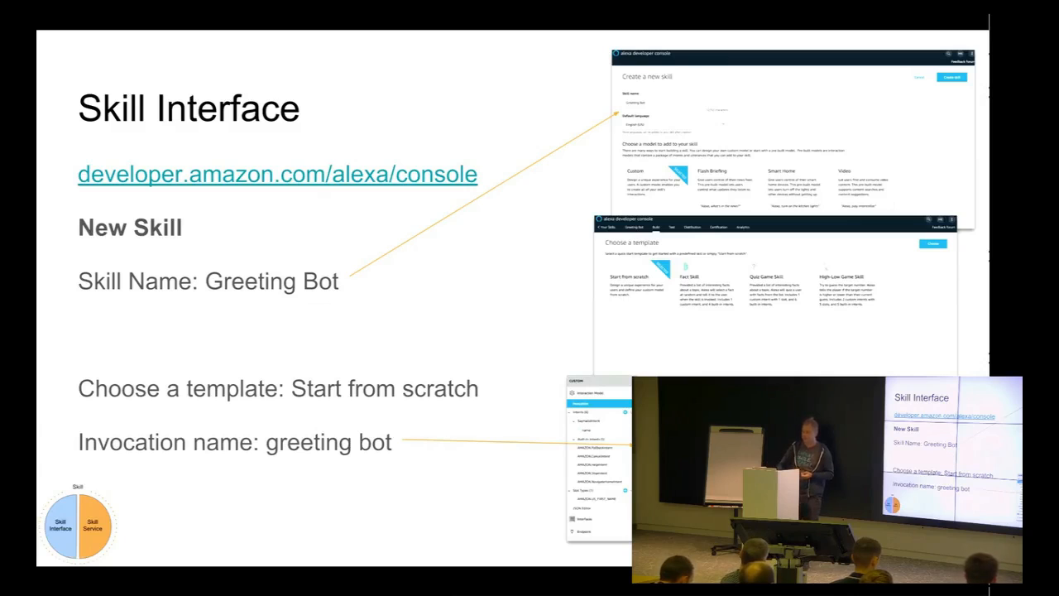
Advance past the Endpoint slide to the 'Skill Interface: test' slide.
key(Right)
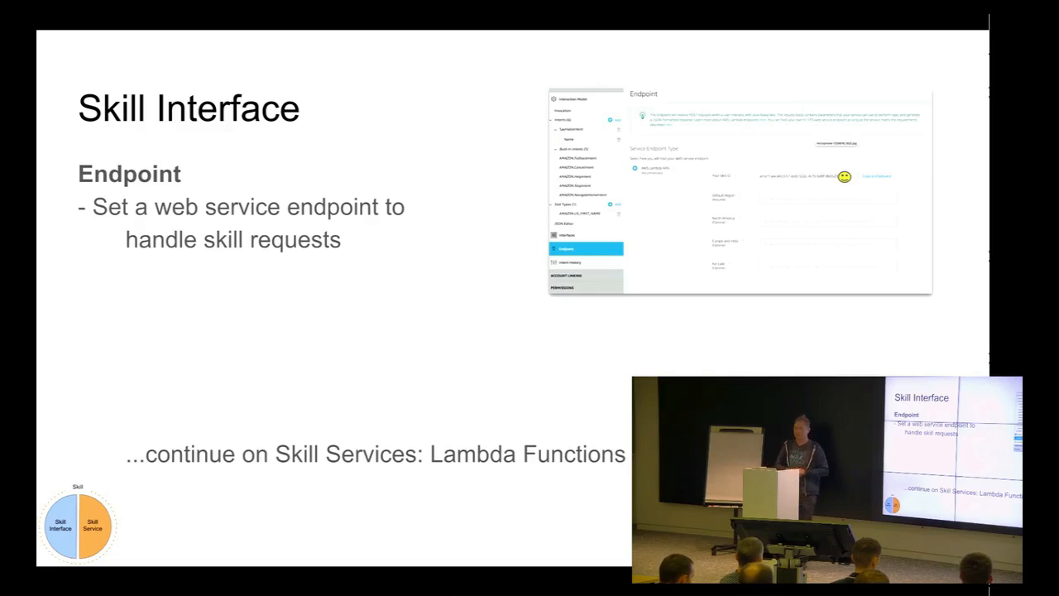
key(Right)
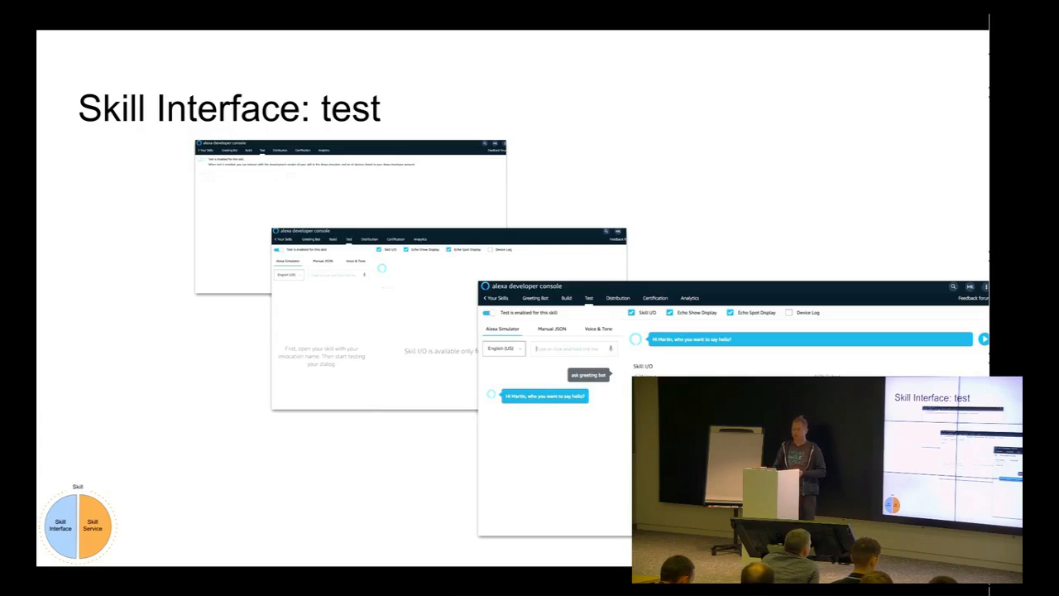
Advance through the Greeting Bot breakdown to the 'Skill Interface: Intent' slide on SayHalloIntent.
key(Right)
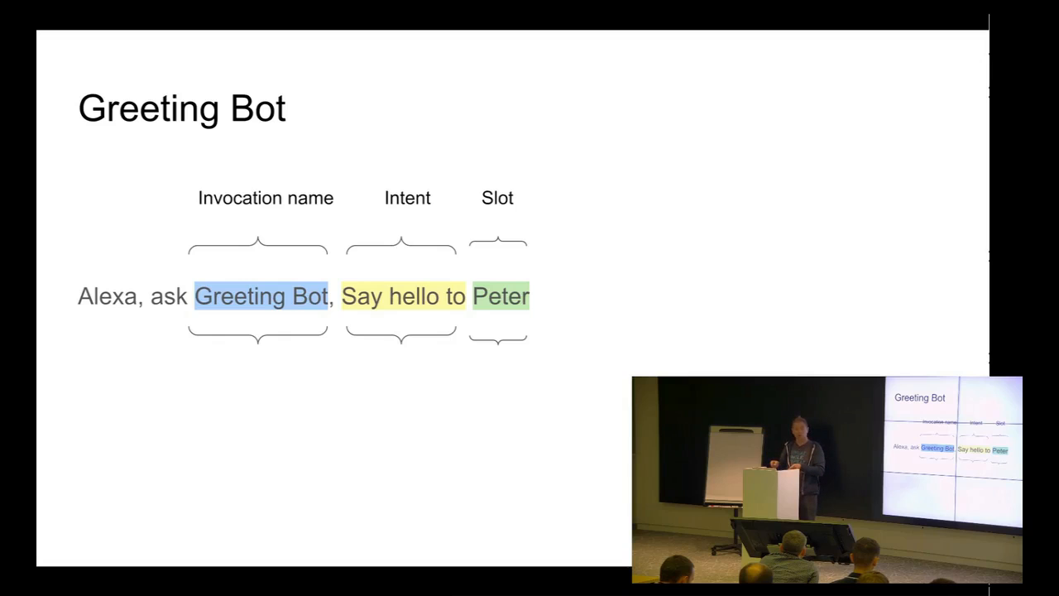
key(Right)
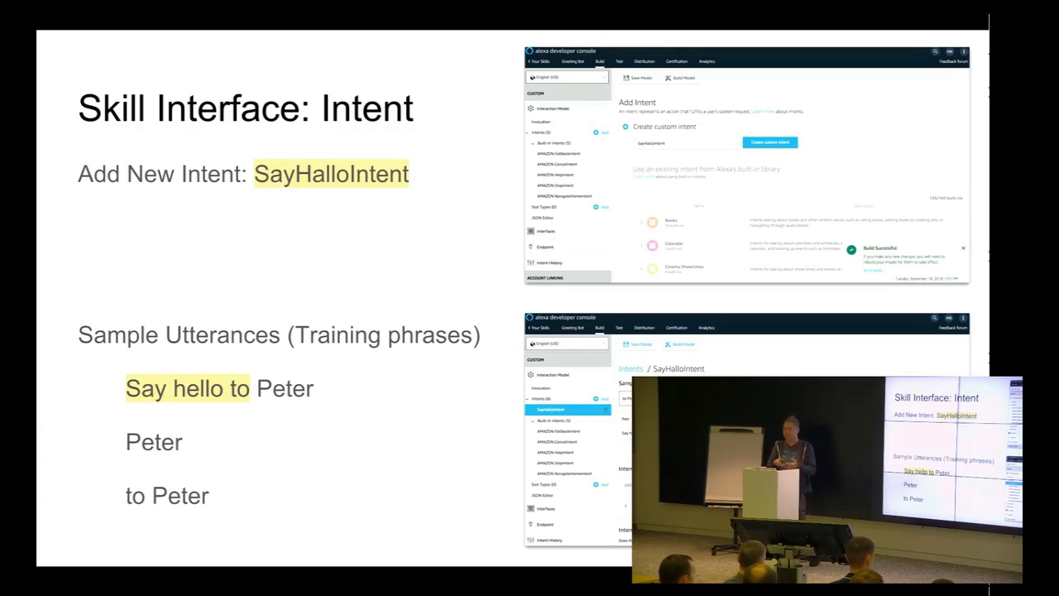
Advance to the 'Skill Interface: Slot' slide on the {name} variable.
key(right)
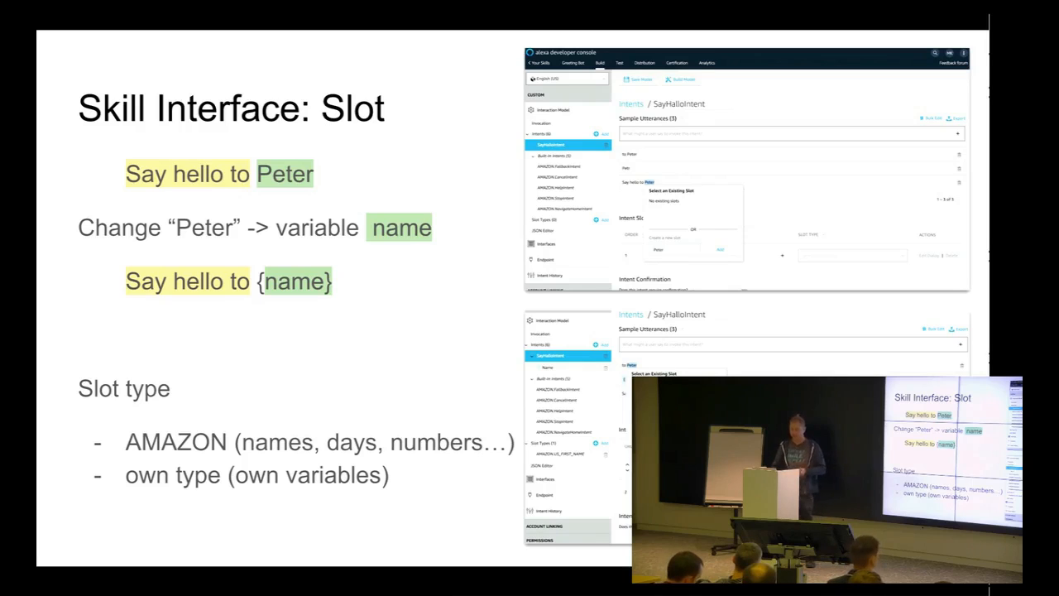
Advance to the 'Skill Services' slide on the Cloud9 online editor.
key(Right)
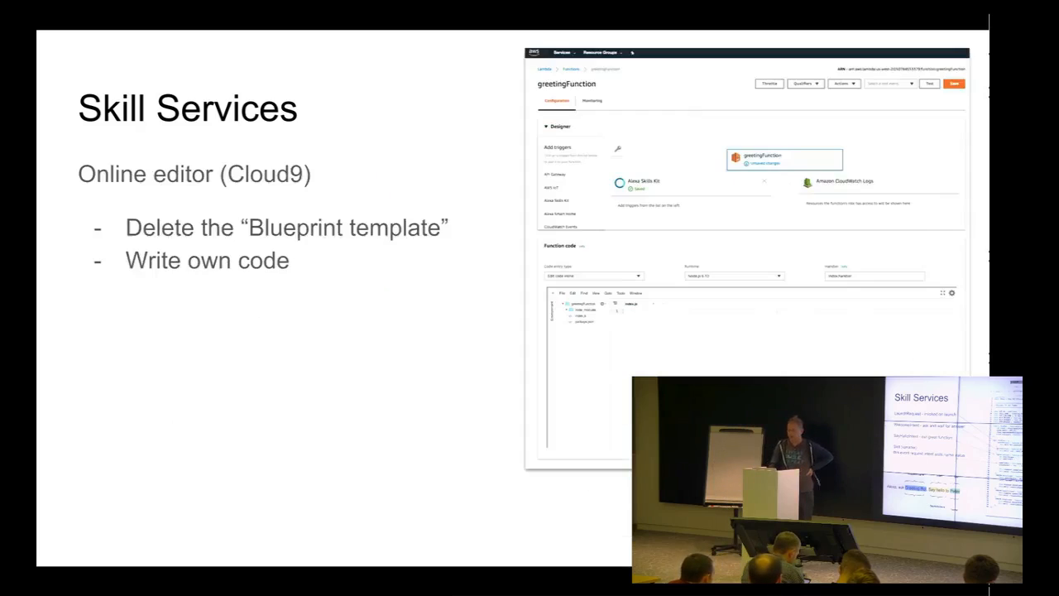
Leave the slideshow toward the Mac desktop with SourceTree open.
key(Right)
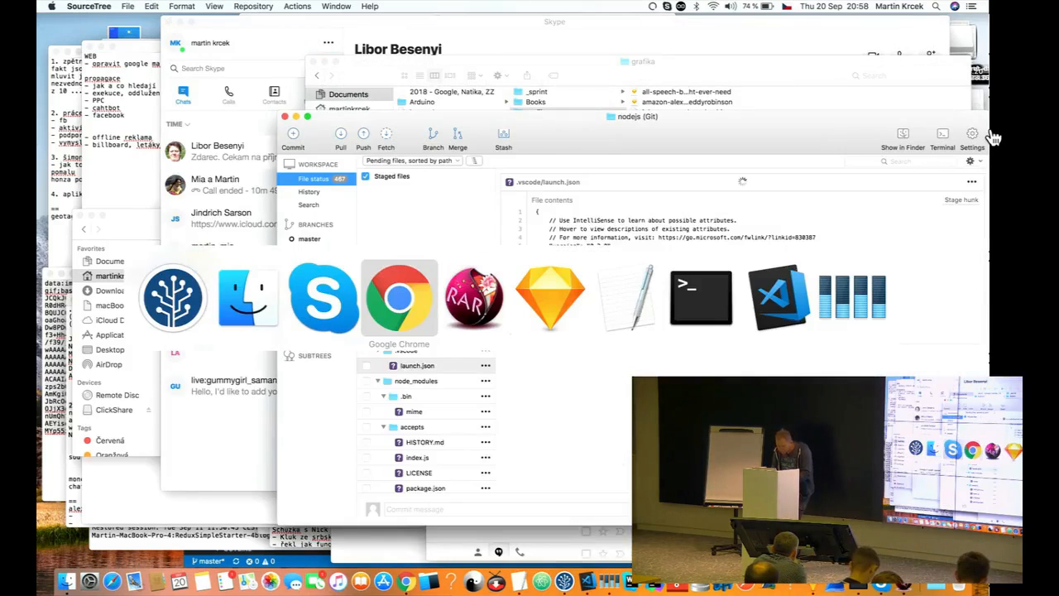
Highlight the names John, Peter, Michael in greetingFunction's SKILL_WELCOME message, then return to the Alexa presentation.
click(323, 6)
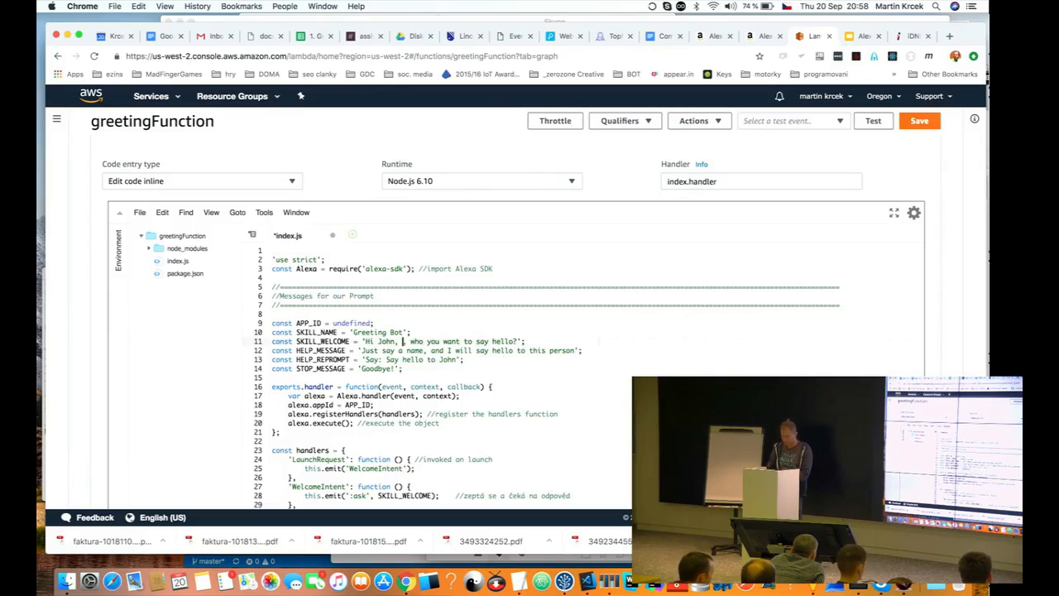
text(Peter, Michael, everyone)
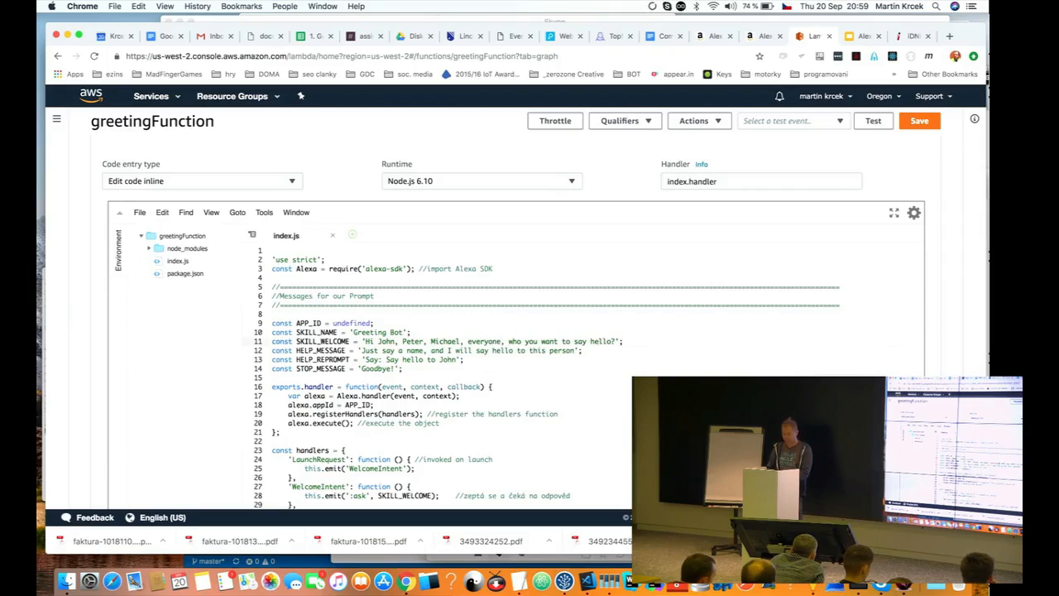
click(920, 121)
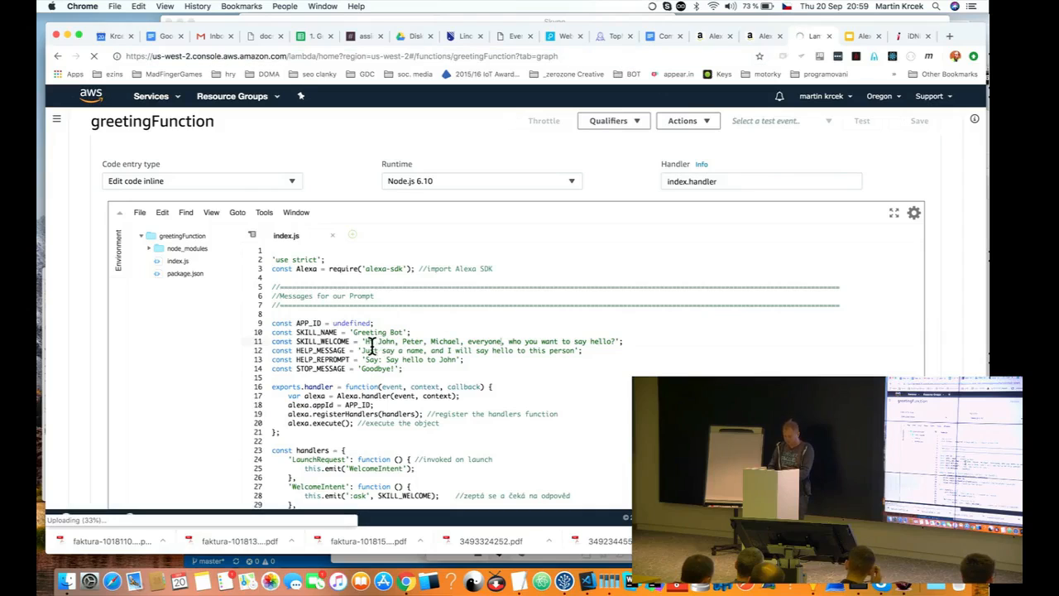
drag(365, 341, 460, 341)
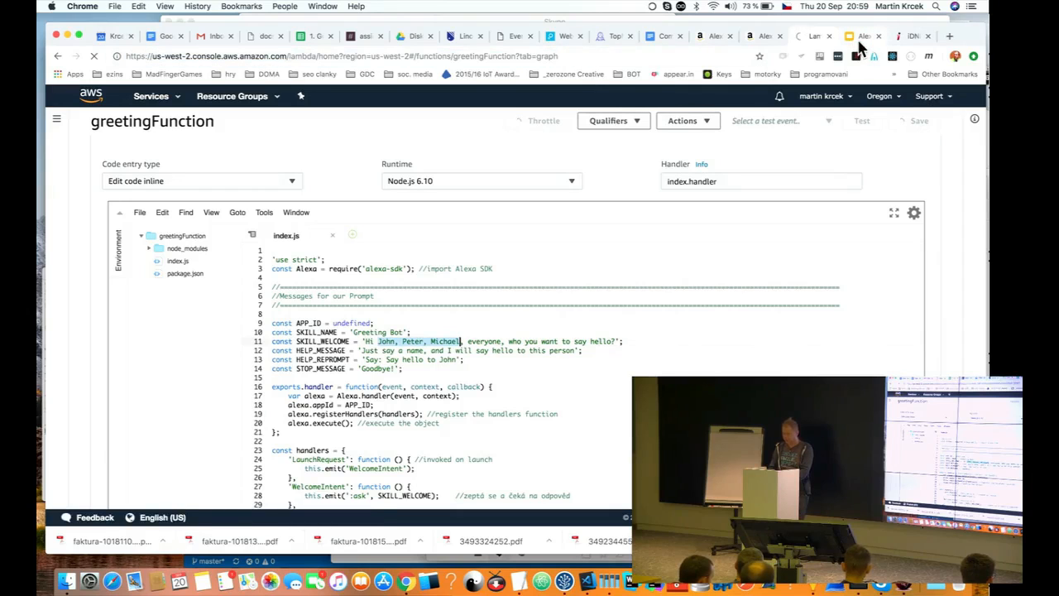
click(861, 36)
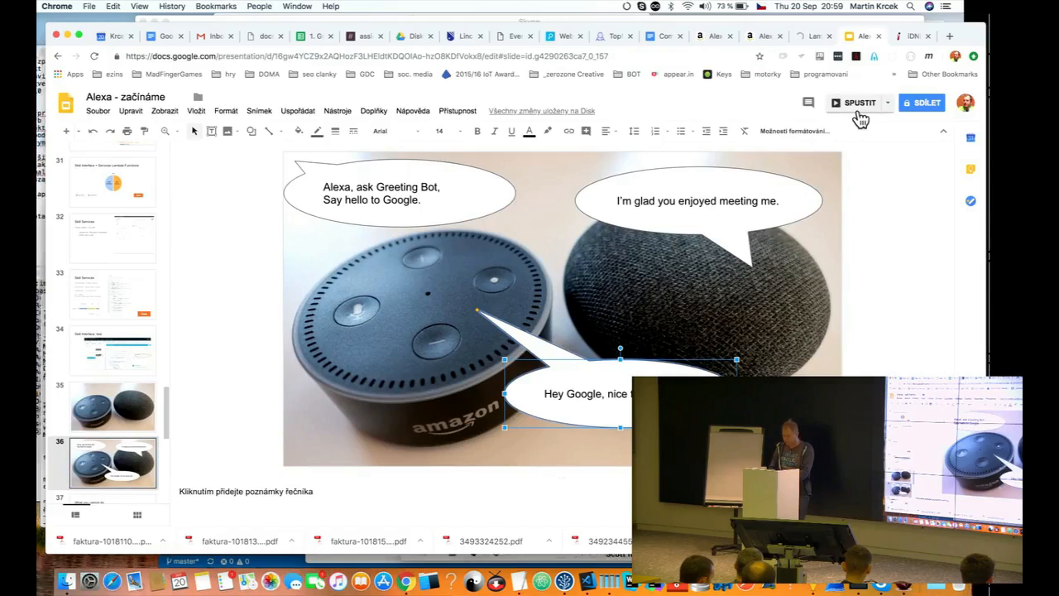
click(859, 102)
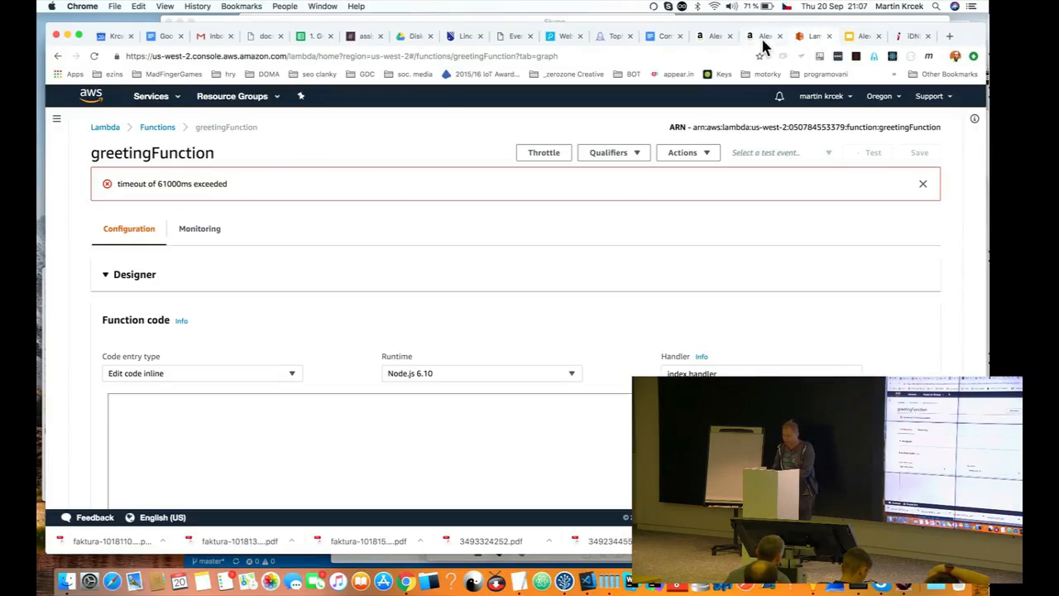
In the Alexa Simulator, enter 'ask greeting bot' then 'google' to get 'Hey google, nice to meet you!'.
click(713, 37)
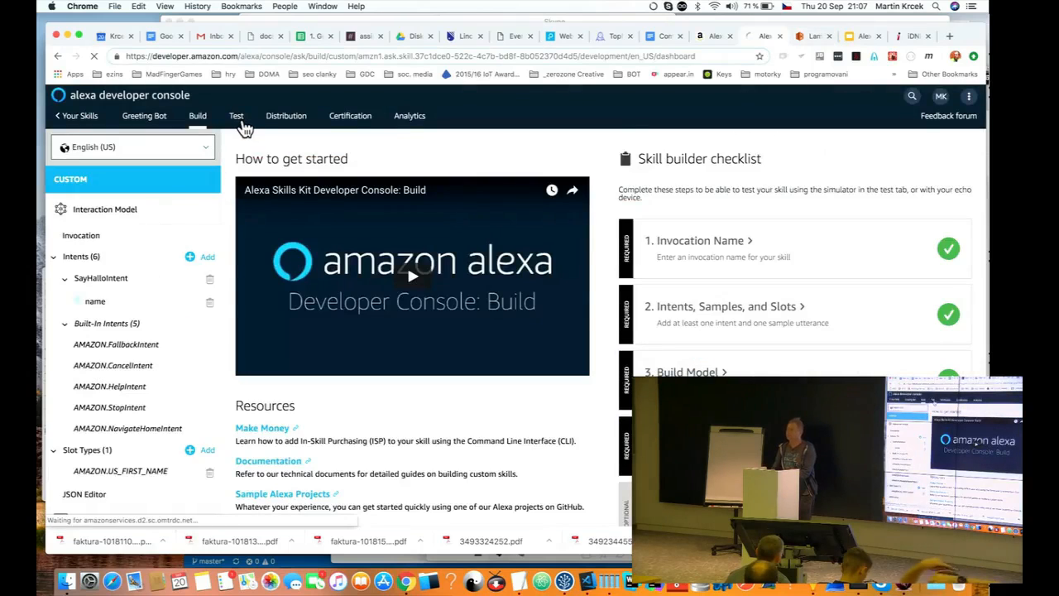
click(235, 116)
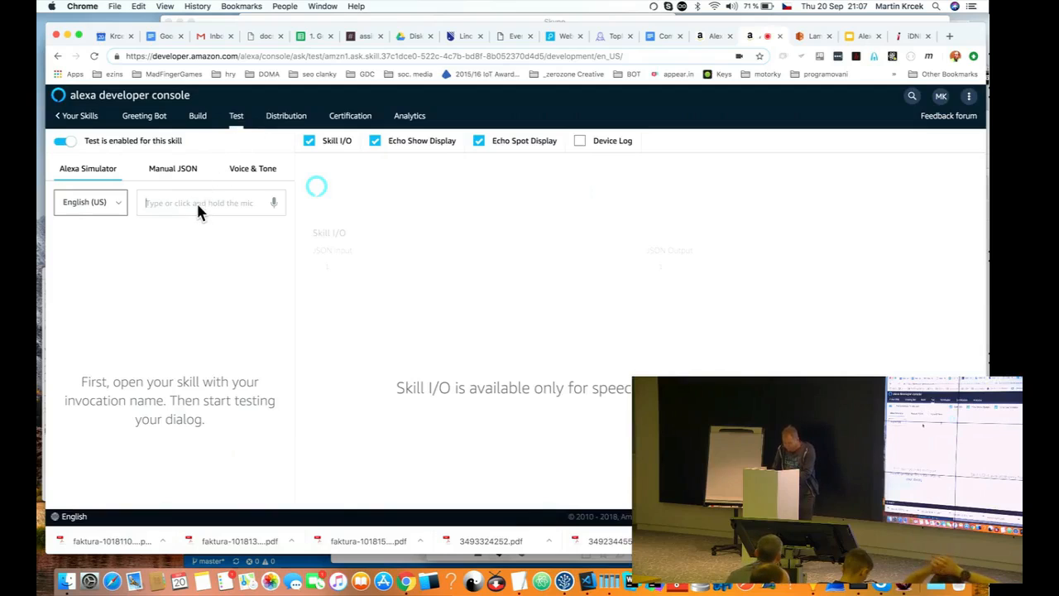
text(ask)
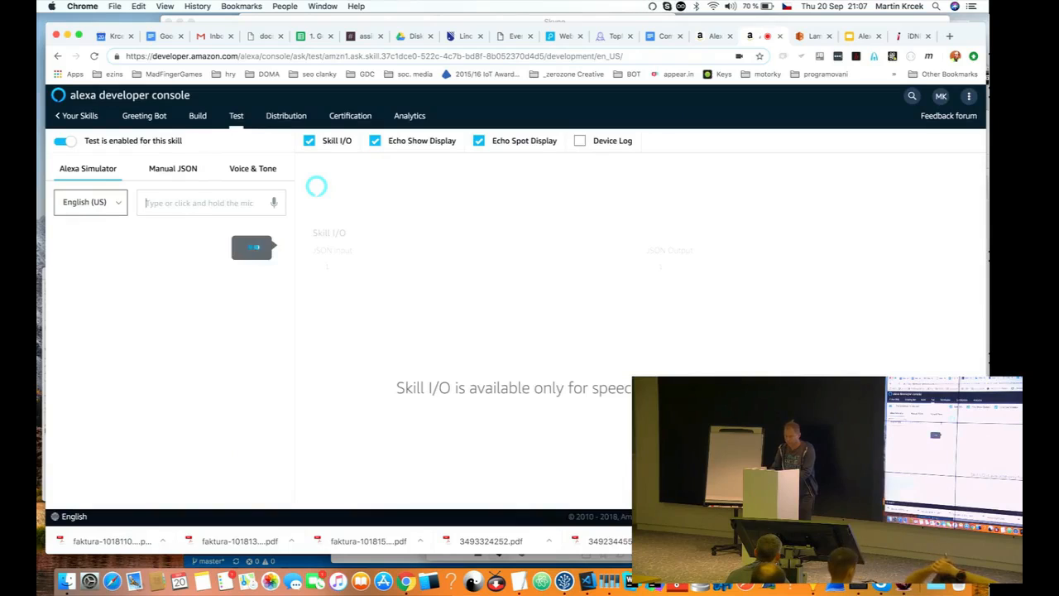
text(ask greeting bot)
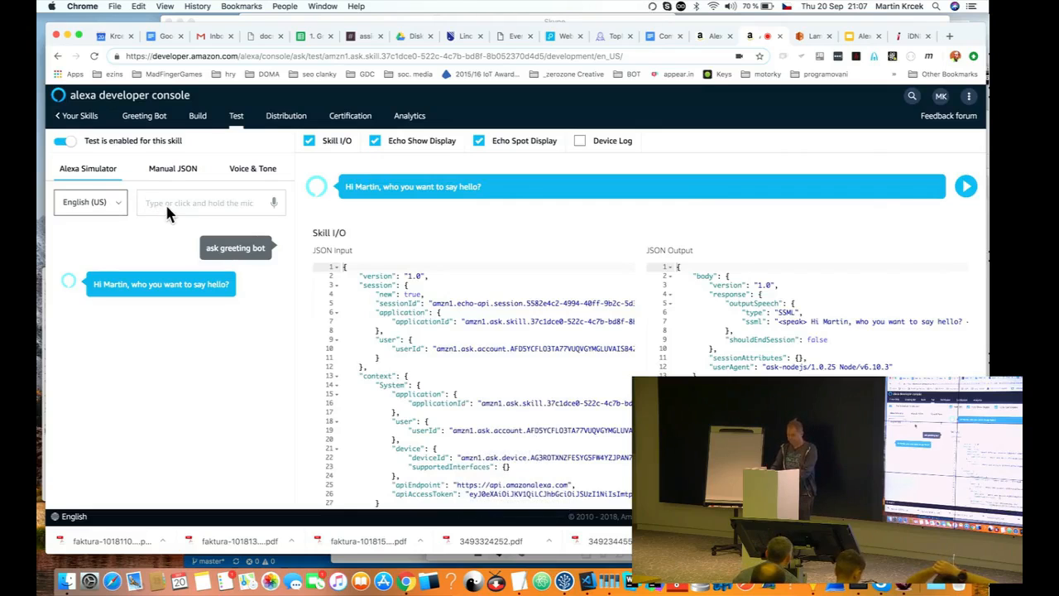
text(gool)
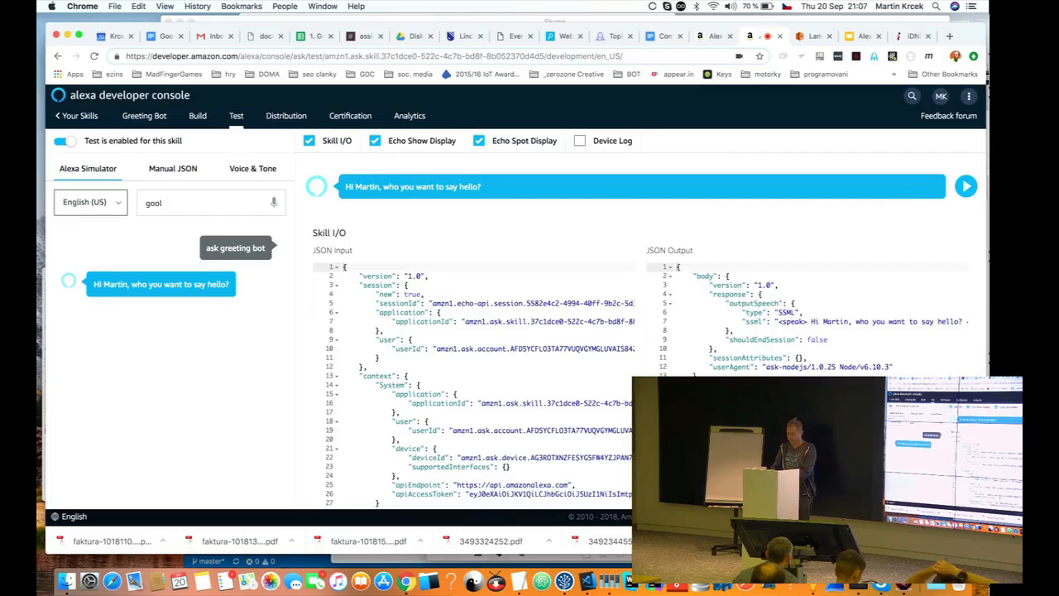
text(goog)
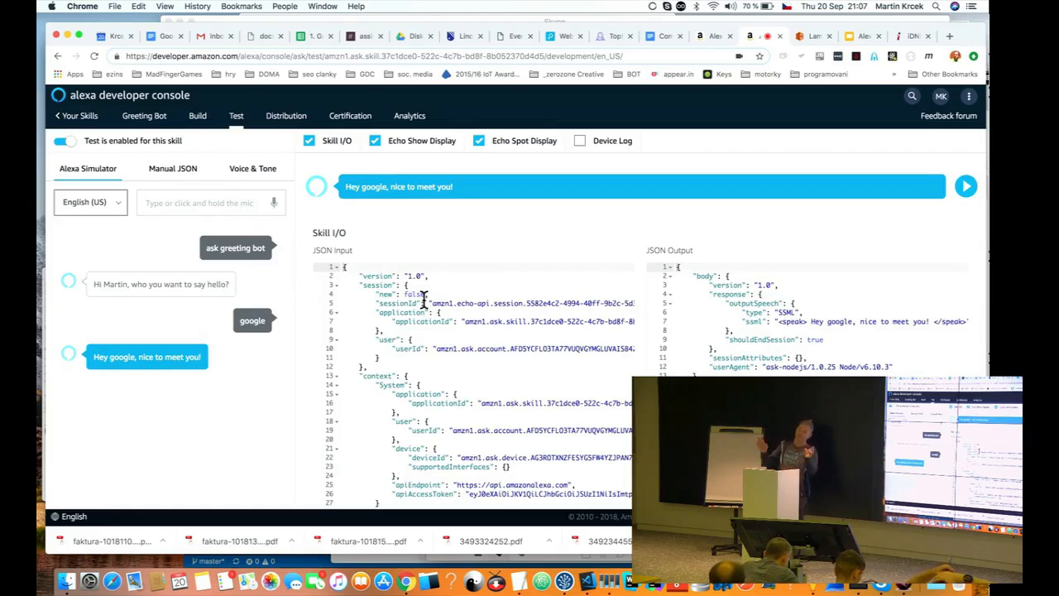
mouse_move(615, 219)
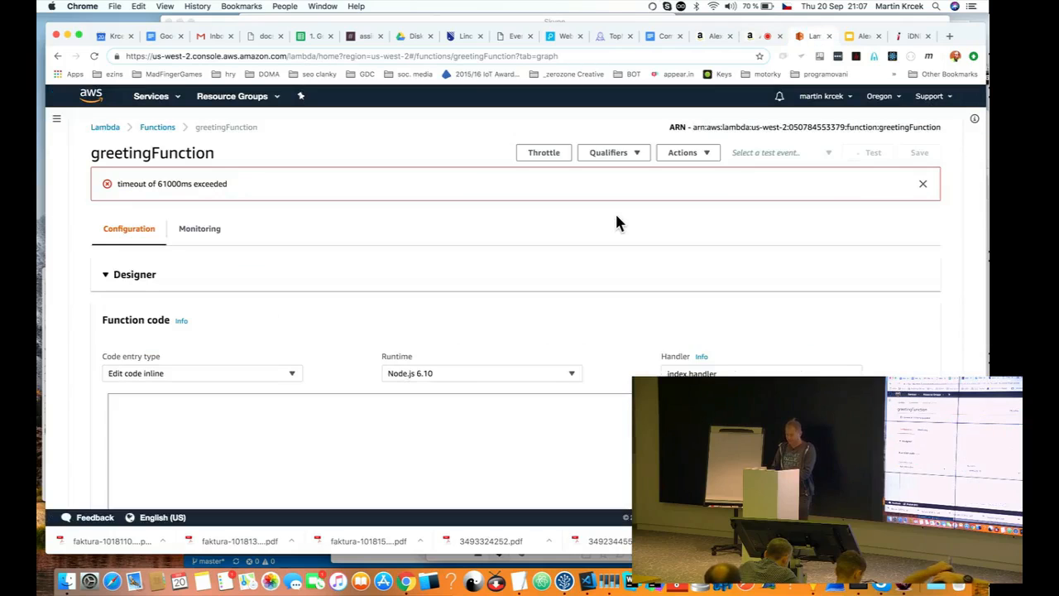
Return to the Alexa presentation on the Examples slide and start presenting.
click(865, 37)
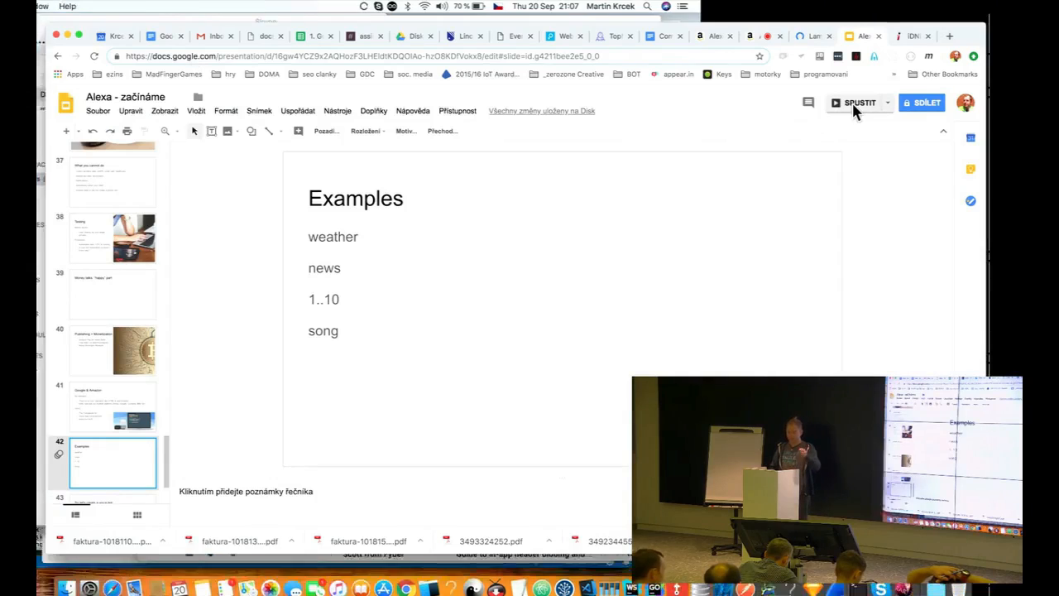
click(859, 102)
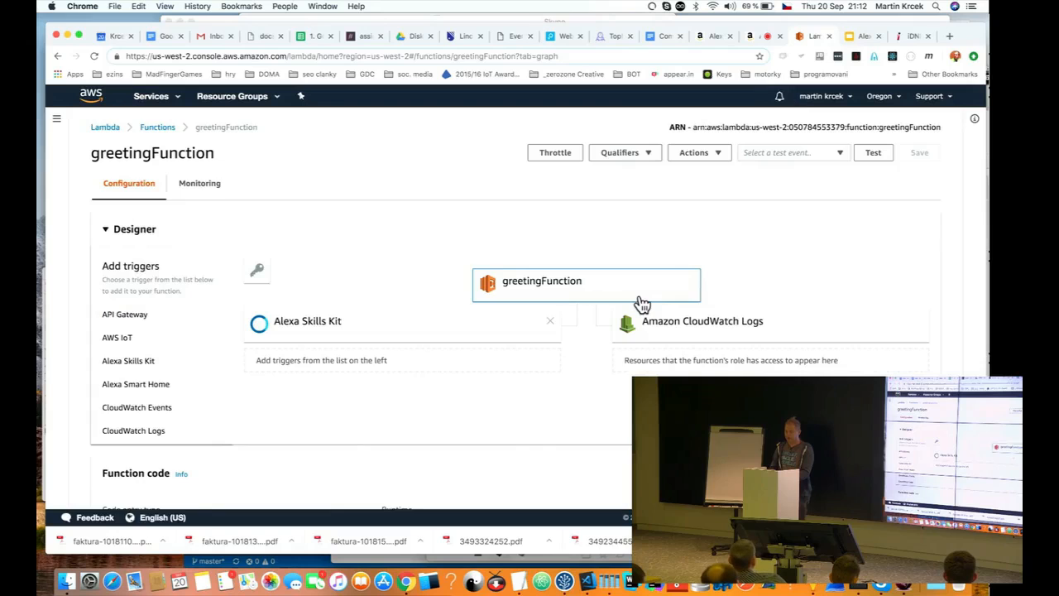
scroll(down, 3)
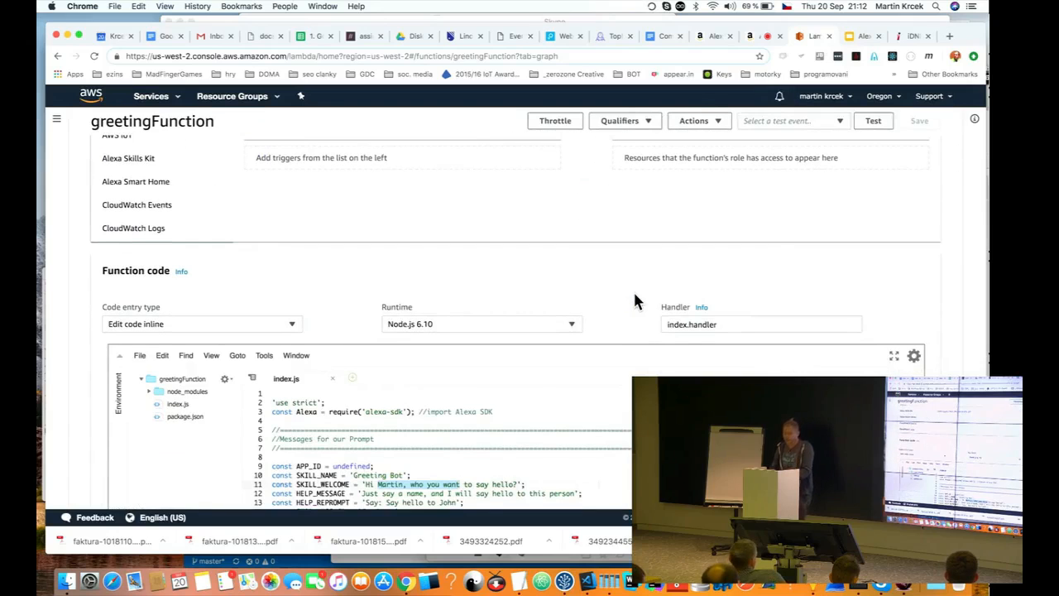
scroll(down, 3)
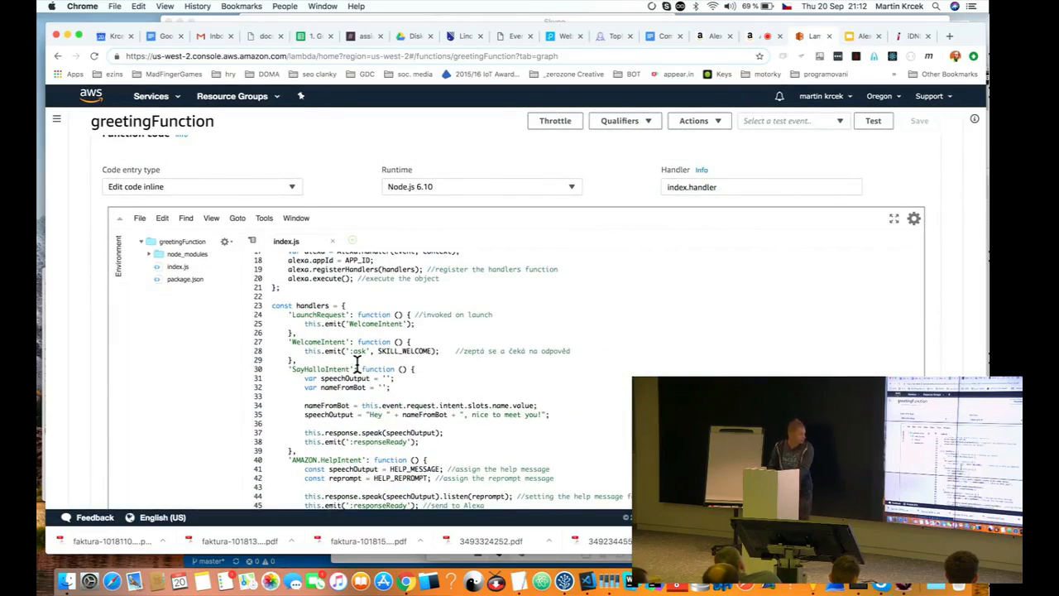
scroll(down, 3)
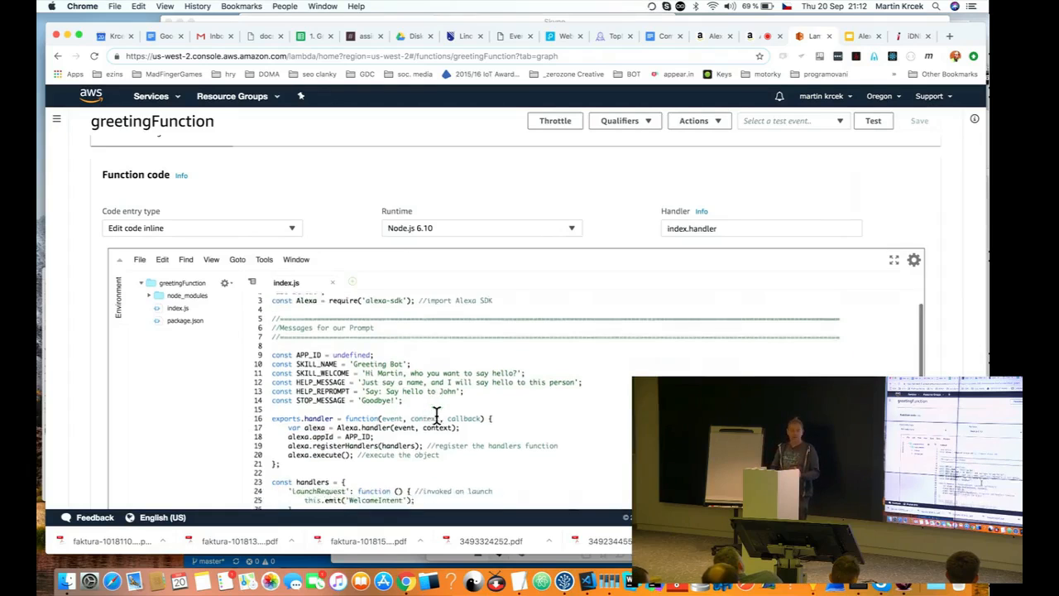
scroll(down, 3)
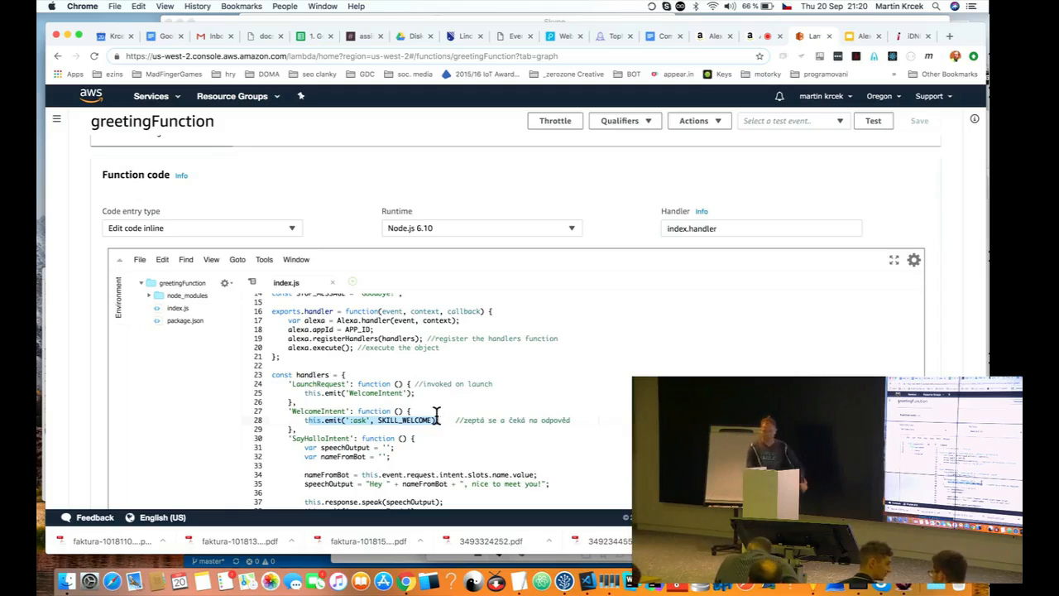
Switch from the Lambda code editor back to the Alexa presentation in Google Slides.
click(249, 37)
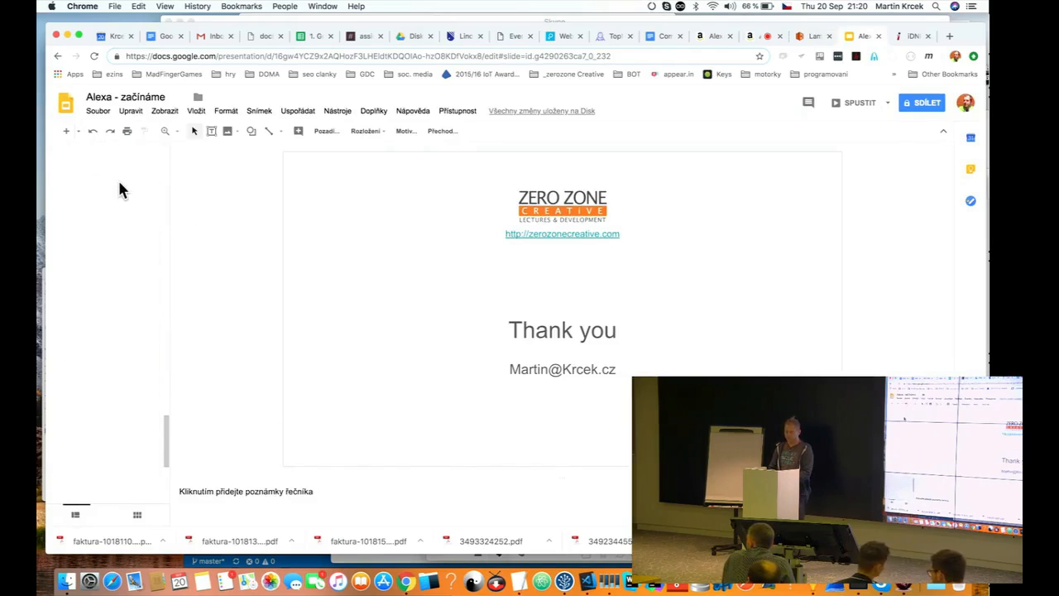
Select the From Fun to Business slide and play its embedded Alexa for Business video.
scroll(down, 3)
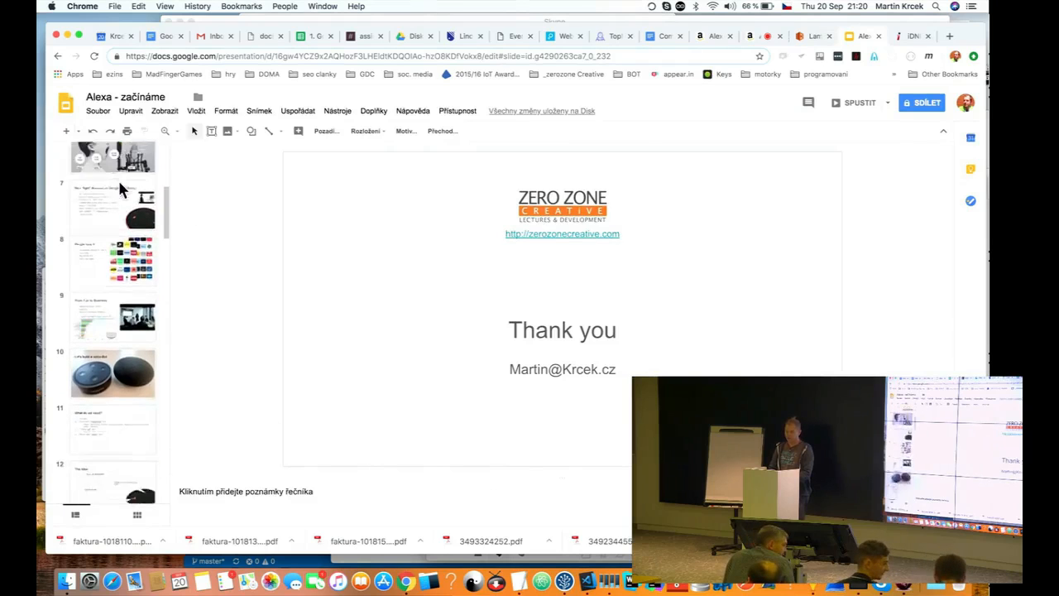
click(112, 261)
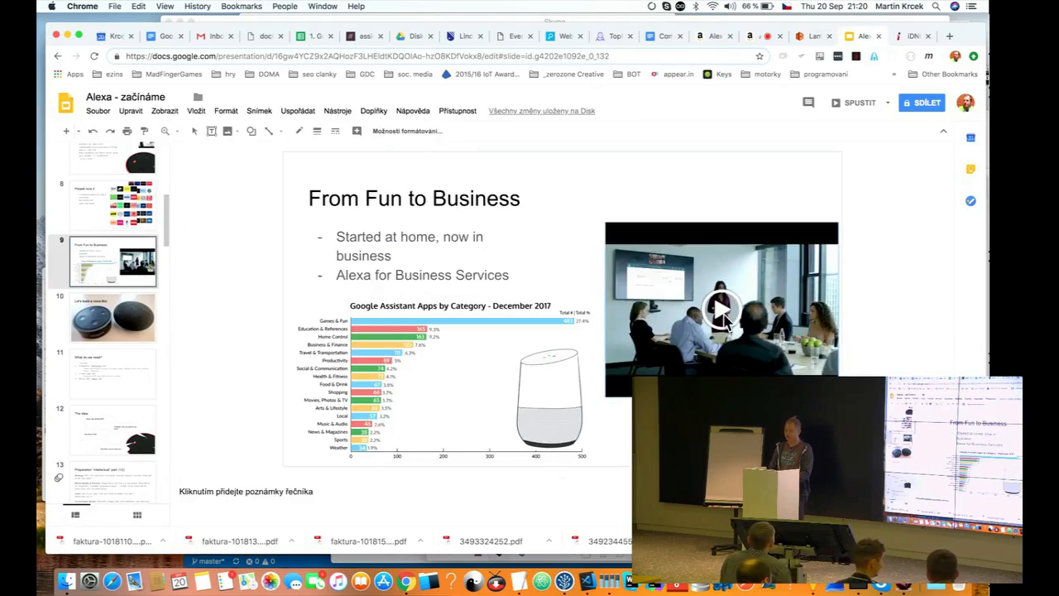
click(722, 308)
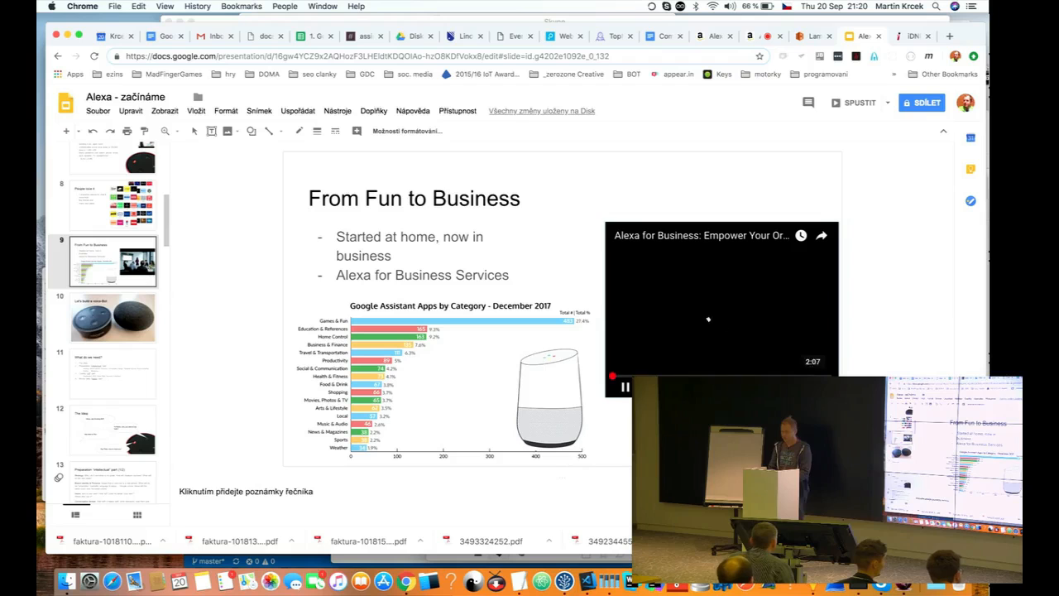